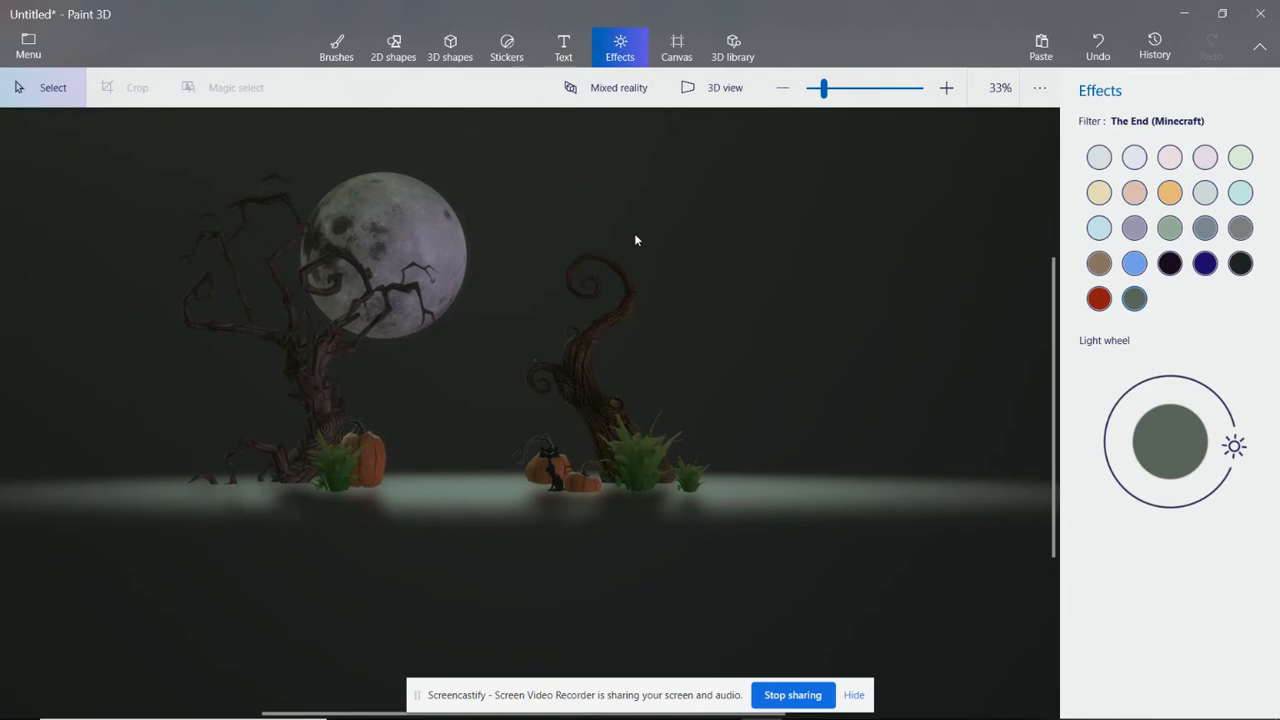
mouse_move(622, 322)
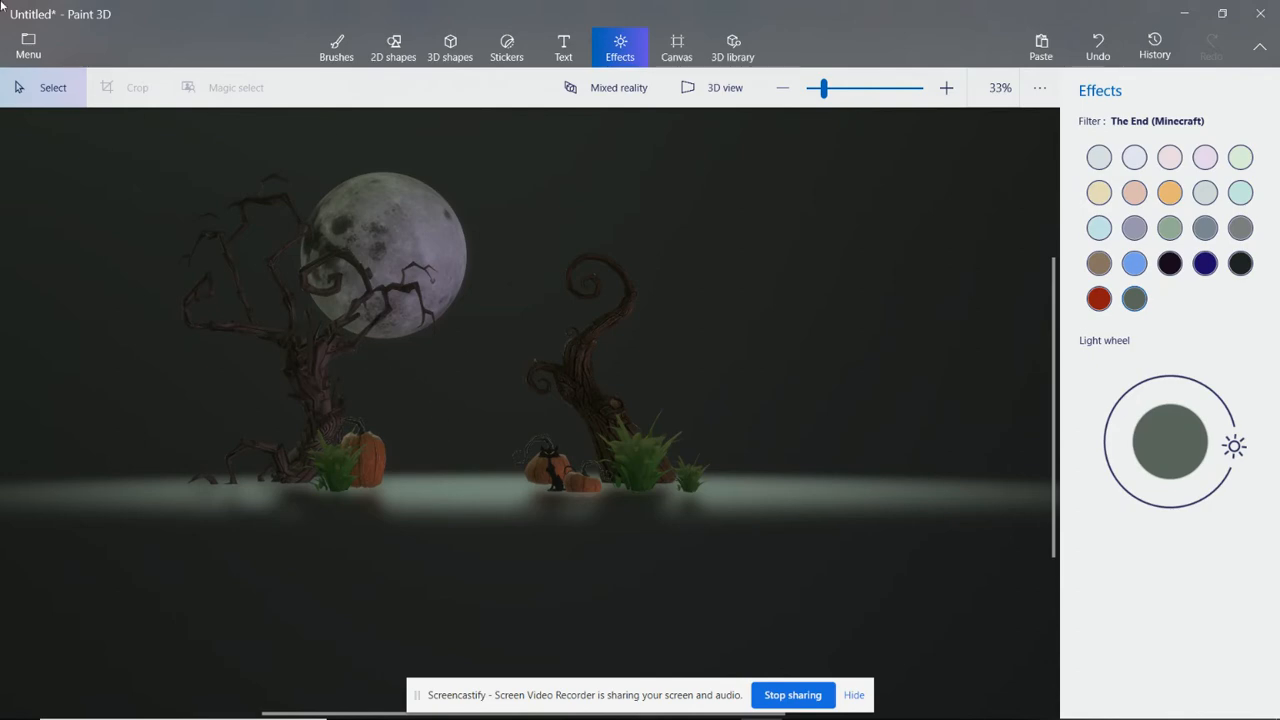
Step: Open the Menu and choose Save as to show the copy format options
left_click(28, 48)
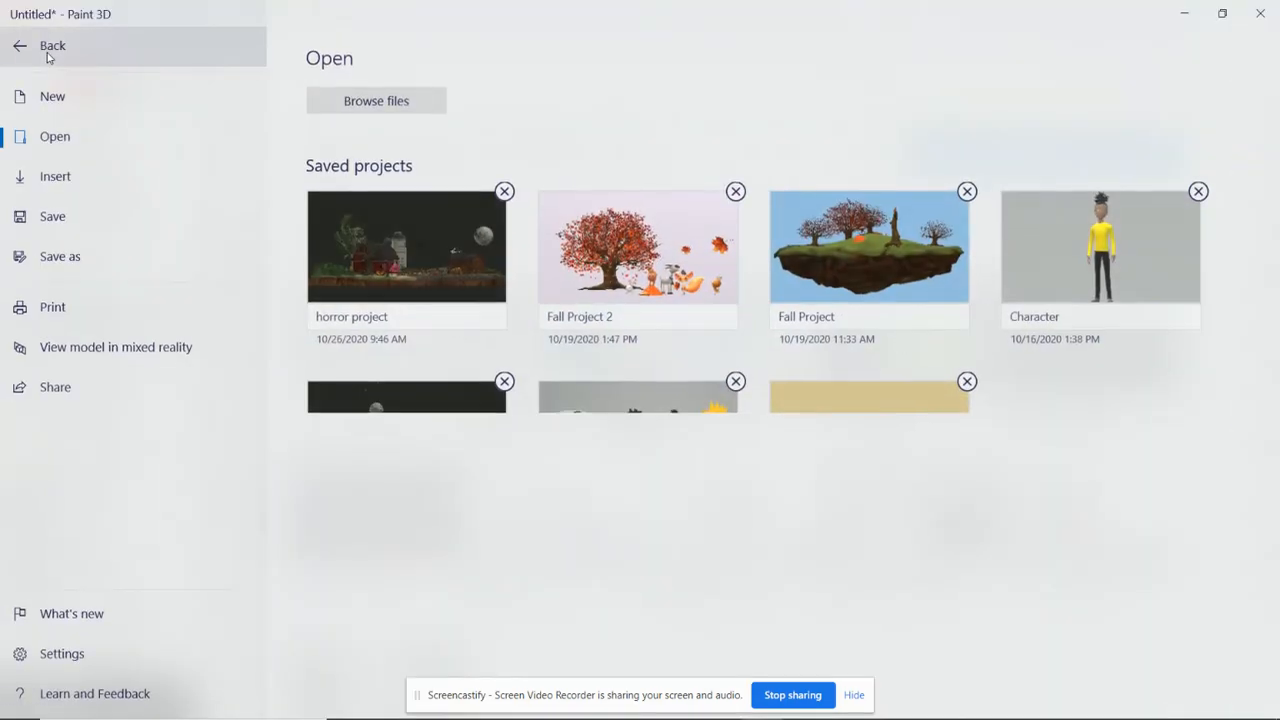
mouse_move(116, 256)
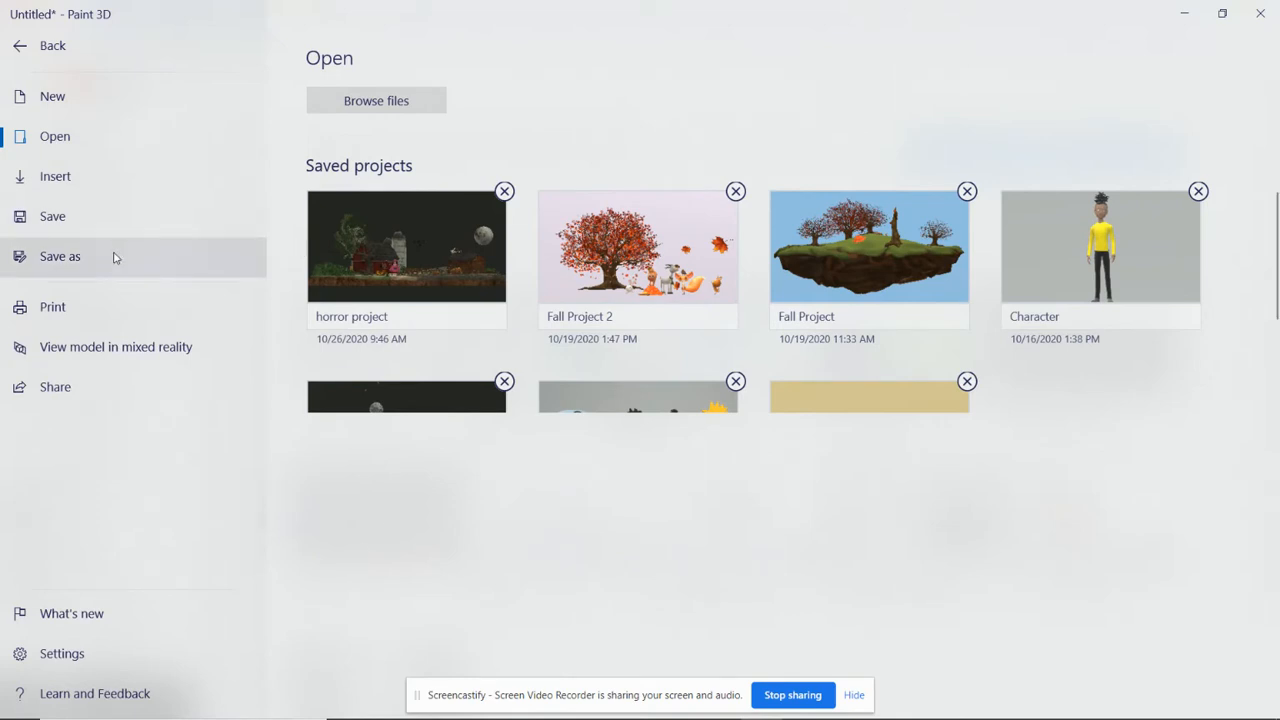
mouse_move(70, 245)
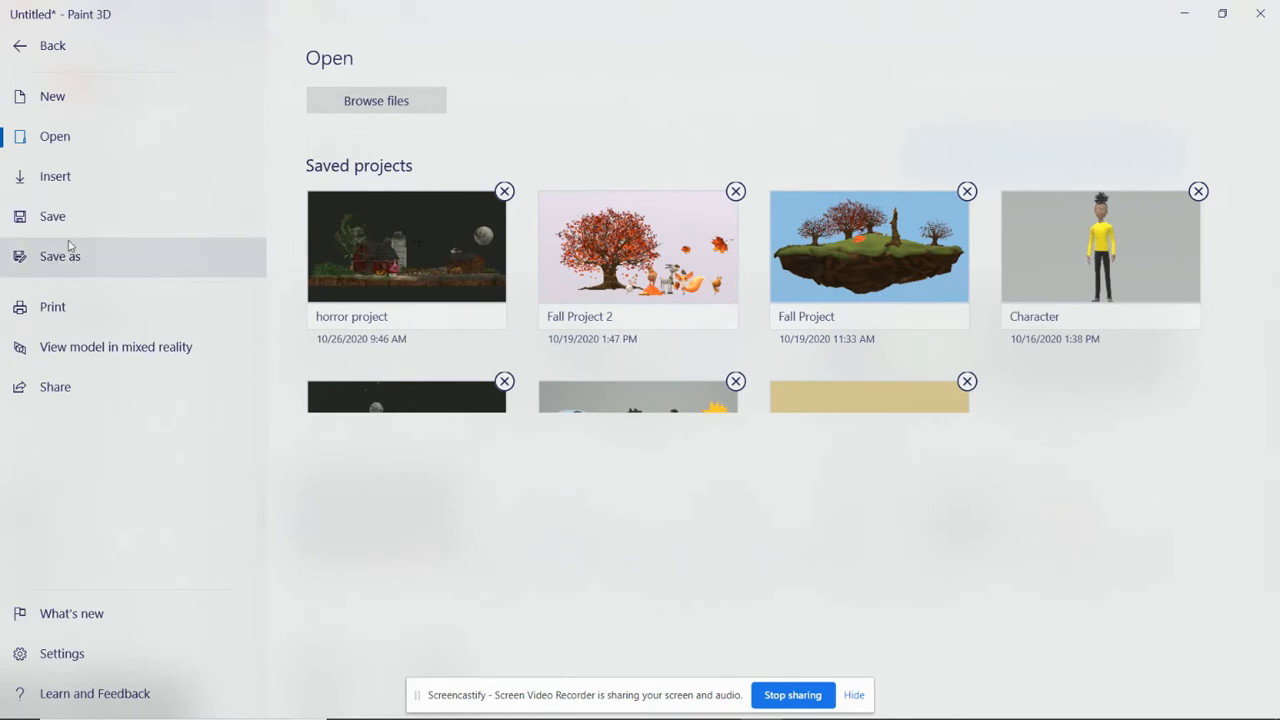
left_click(60, 256)
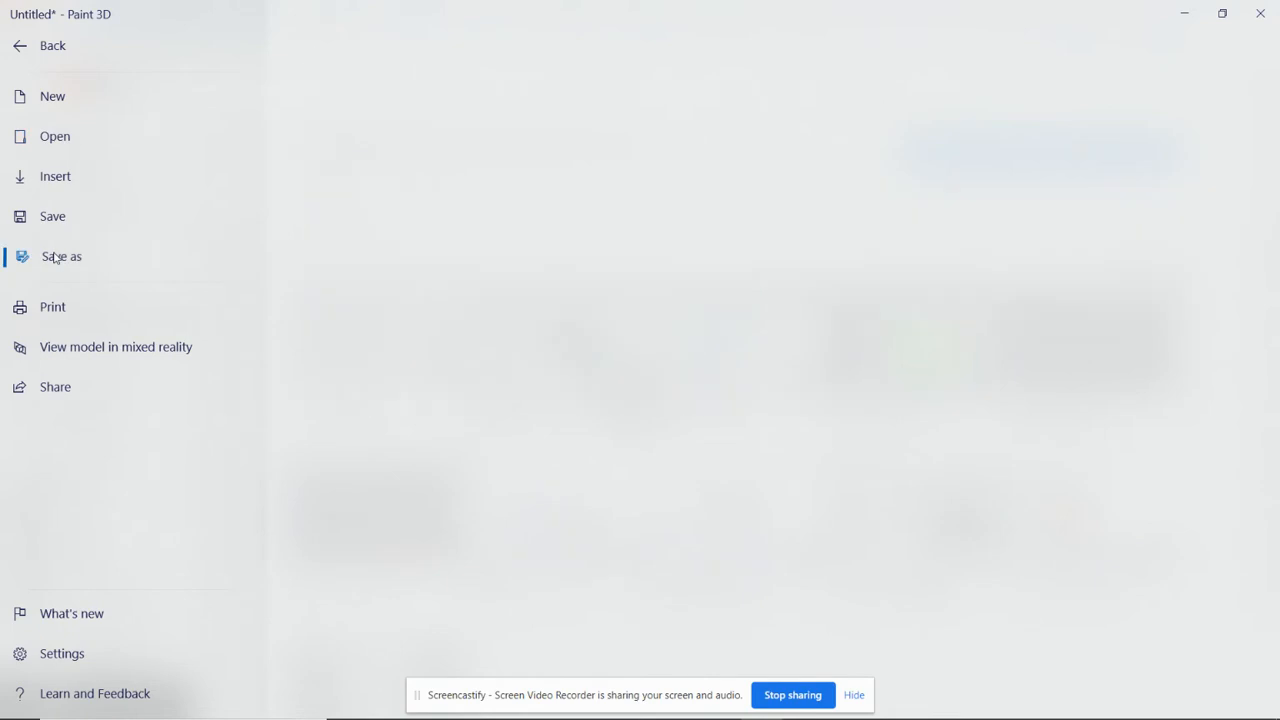
left_click(61, 256)
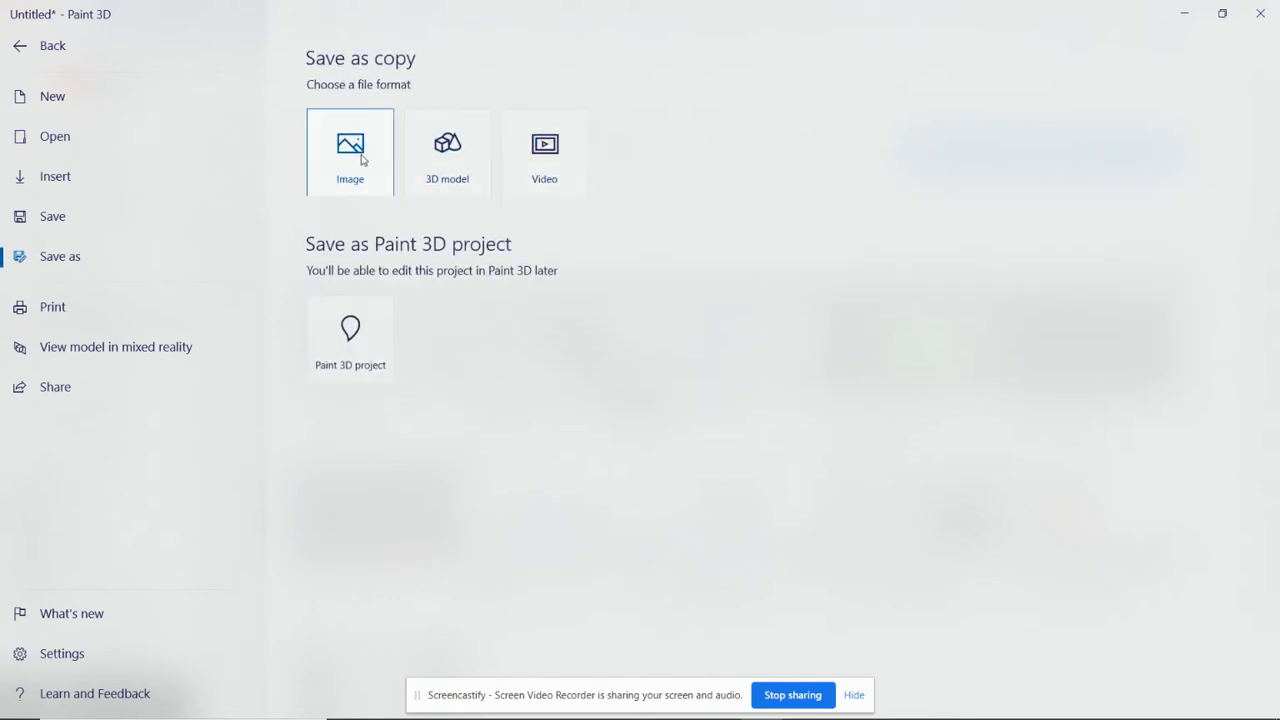
Step: Choose Image export and set the file type to JPEG after briefly trying PNG
left_click(349, 151)
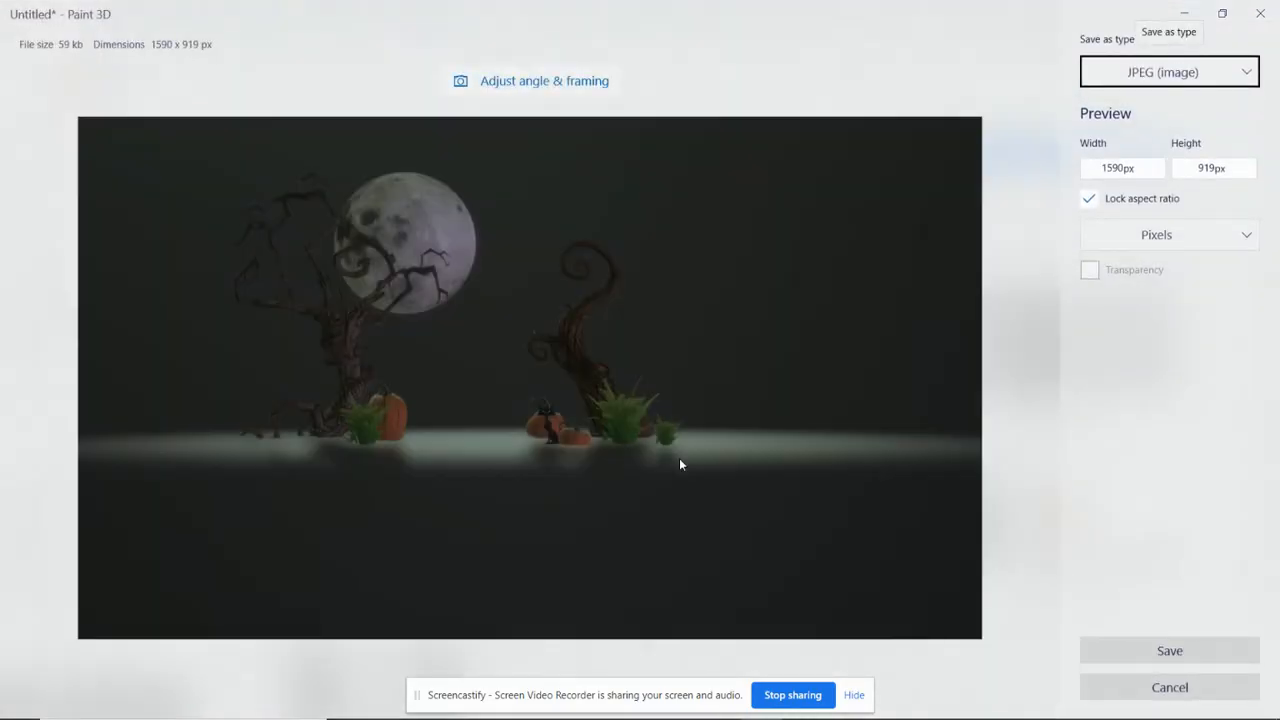
left_click(1167, 72)
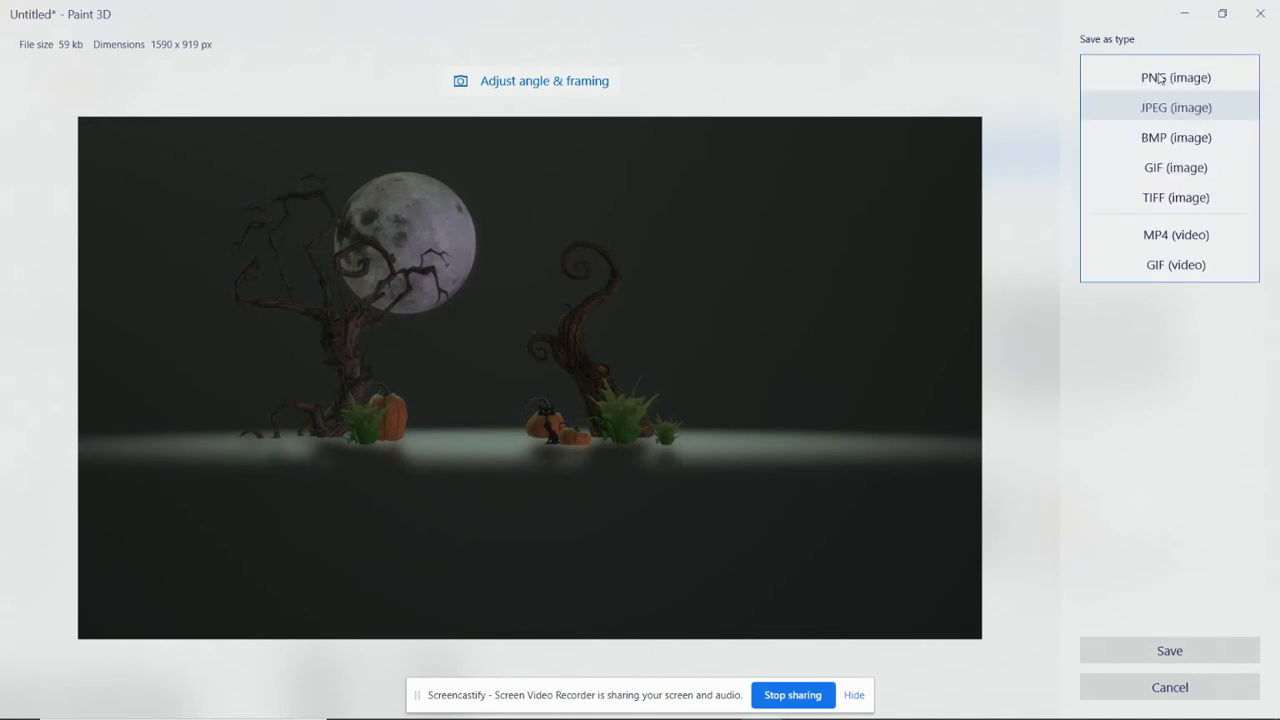
left_click(1158, 76)
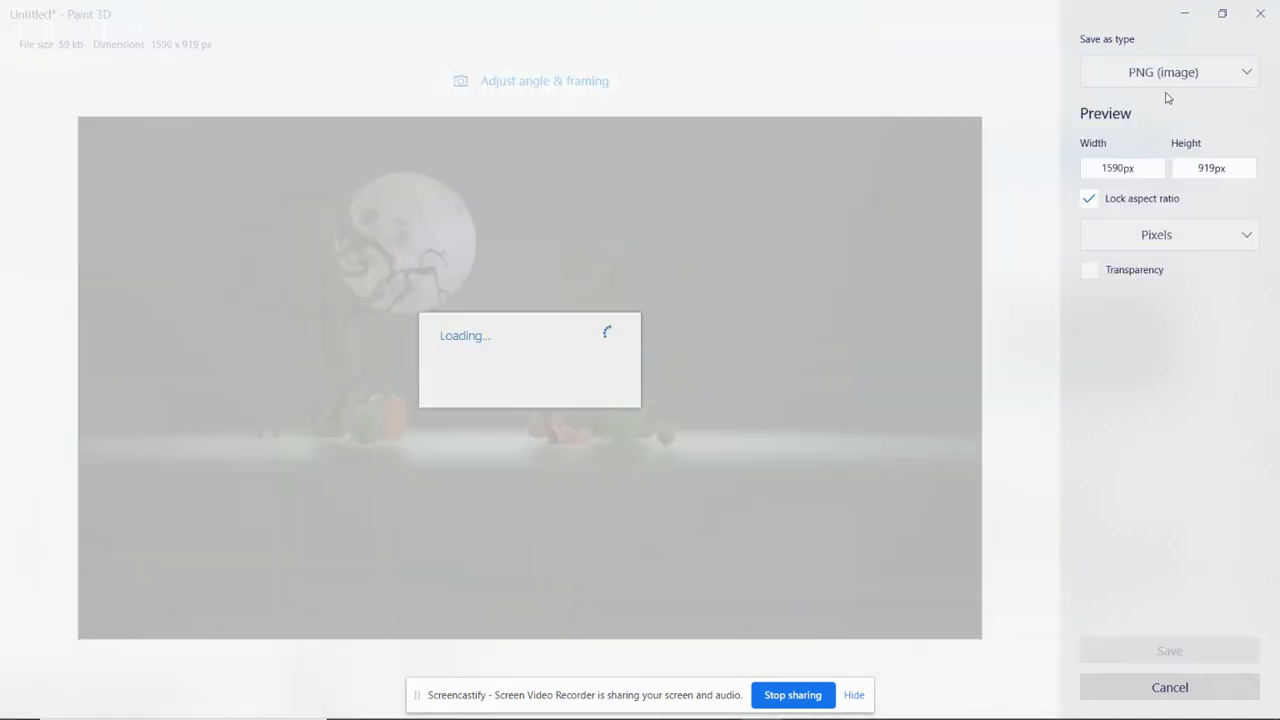
left_click(1168, 71)
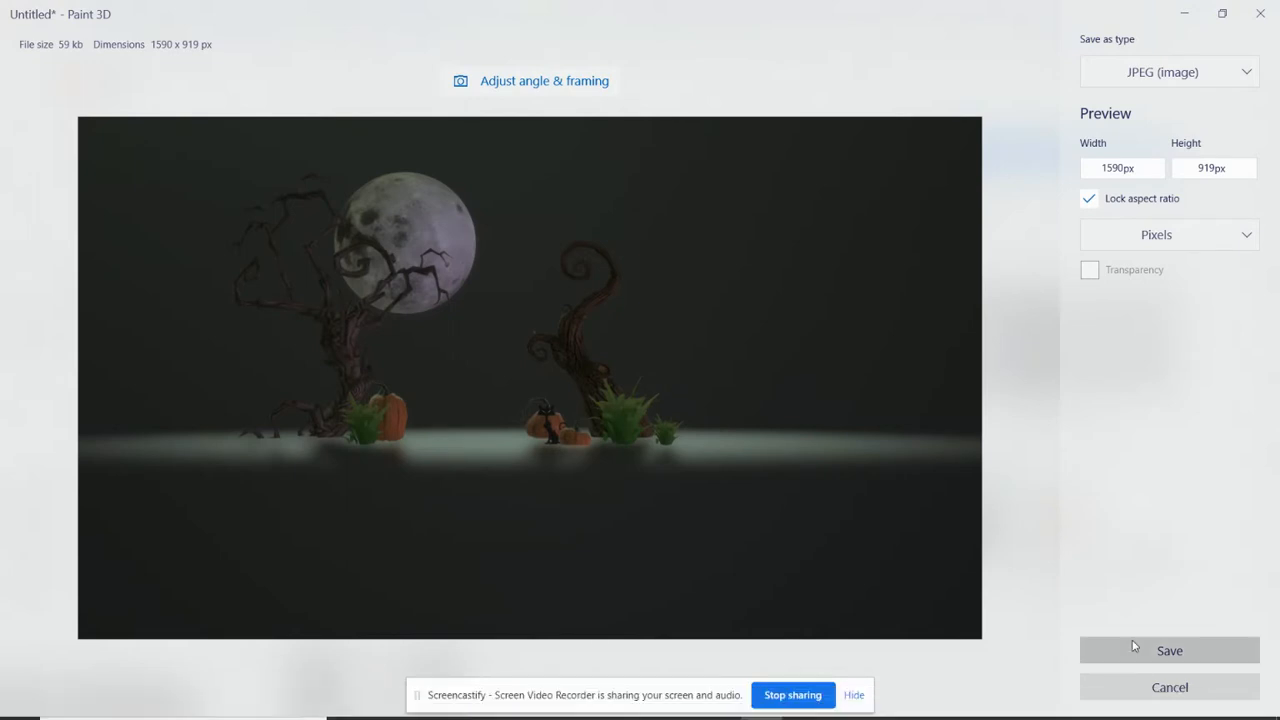
Step: Save the exported JPEG image with the file name example1v
left_click(1168, 650)
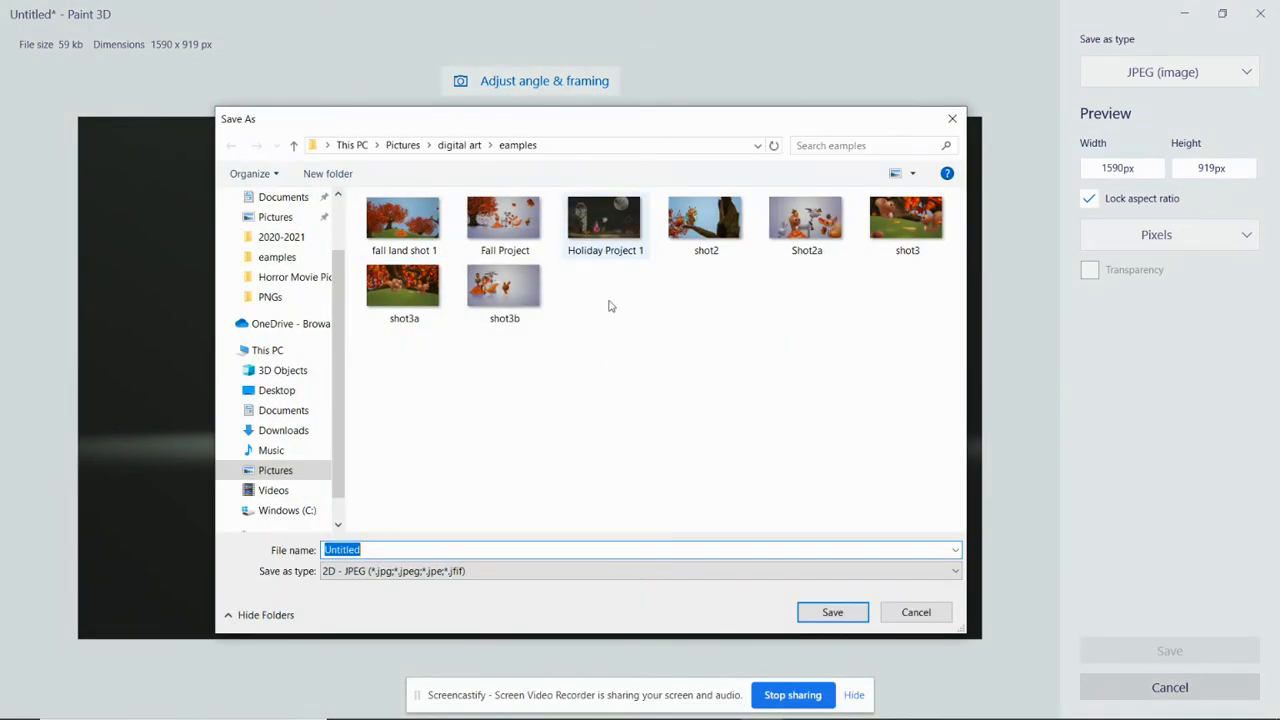
type("e")
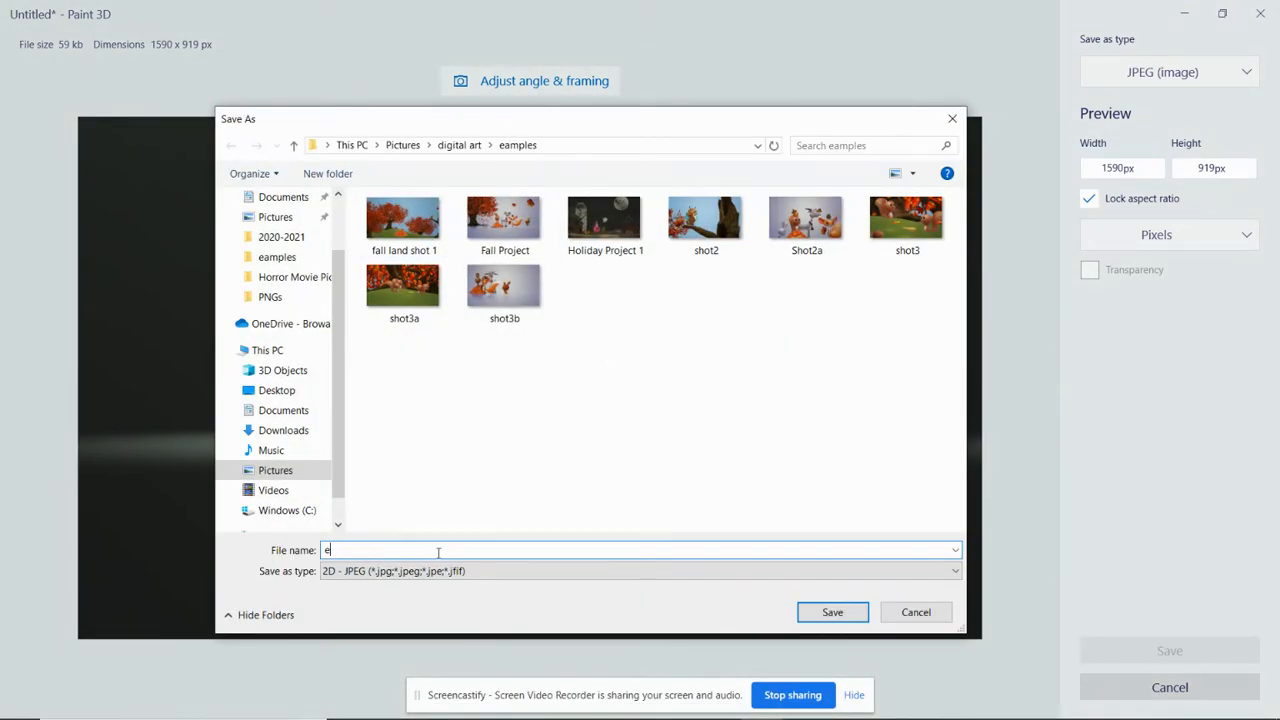
type("xample1")
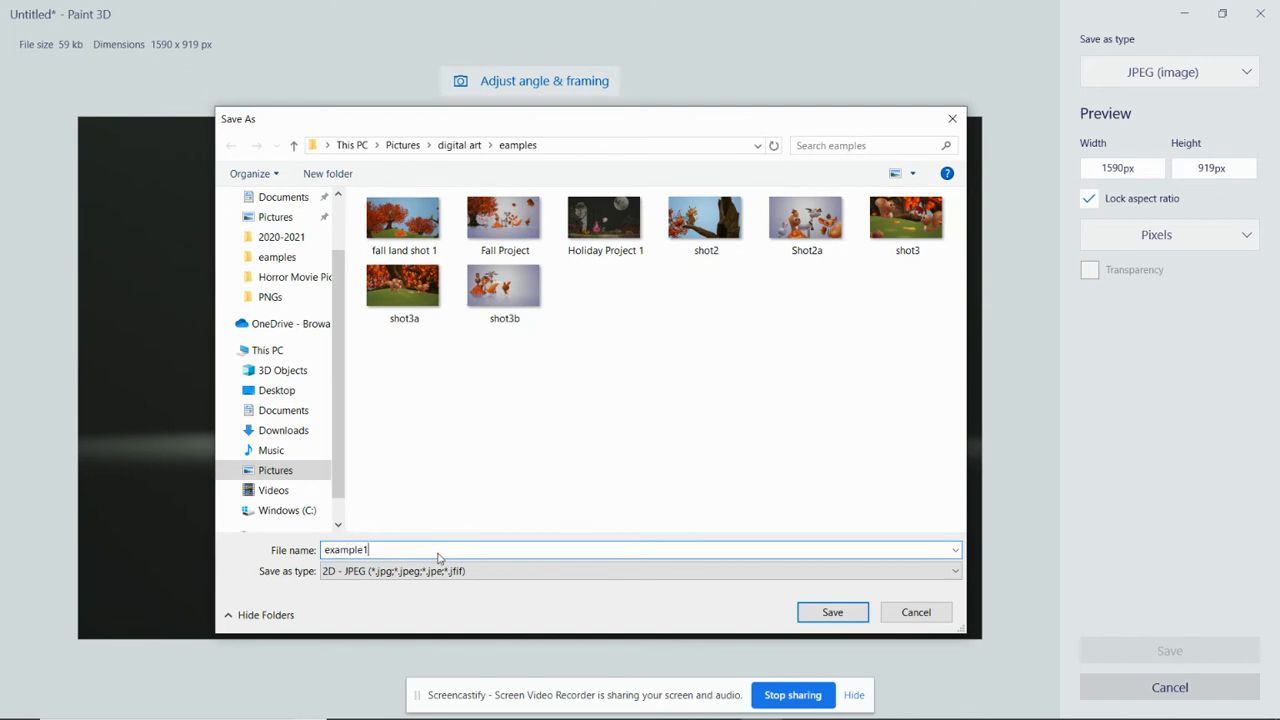
type("v")
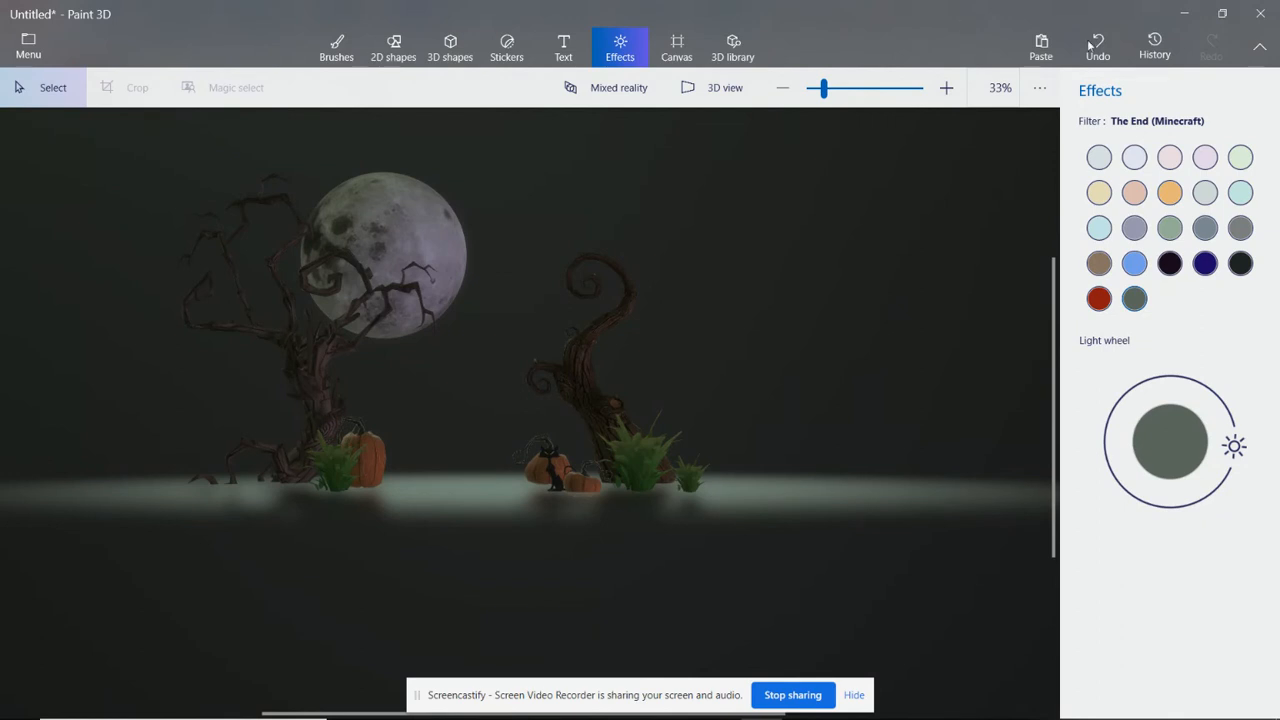
mouse_move(1040, 88)
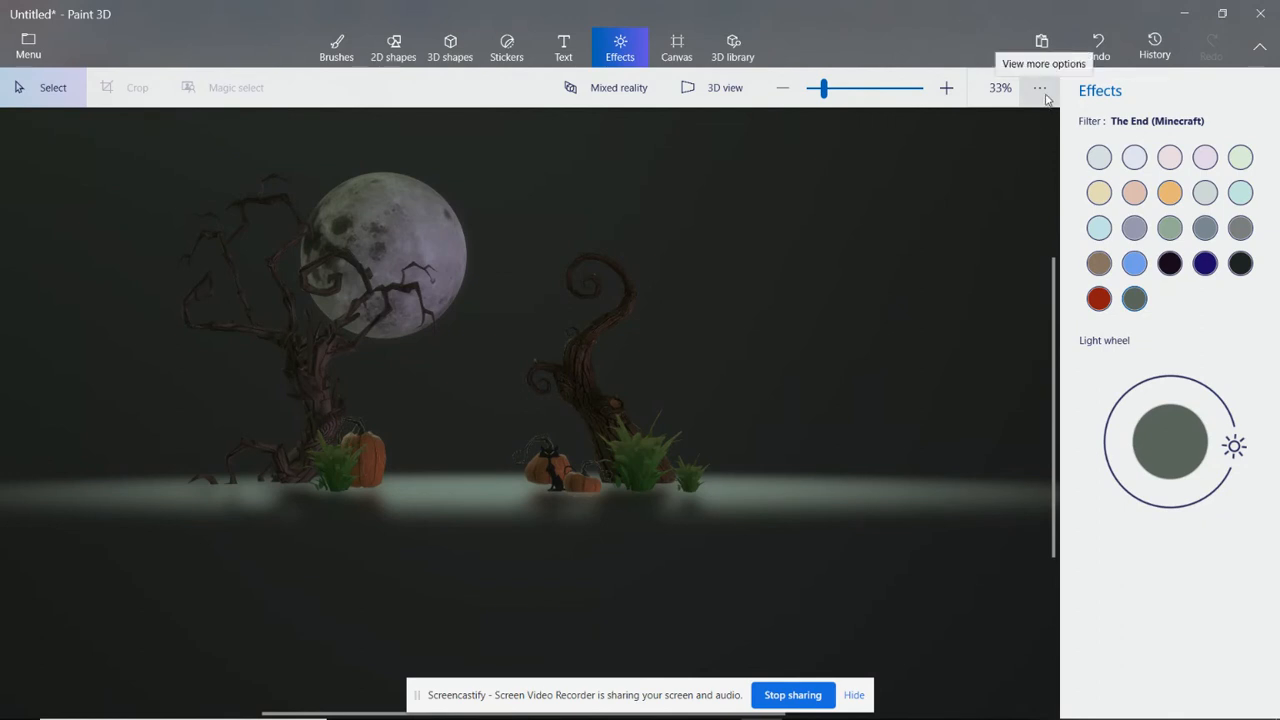
Step: Switch to 3D view and zoom to 50% so the moon and trees fill the canvas
left_click(1039, 88)
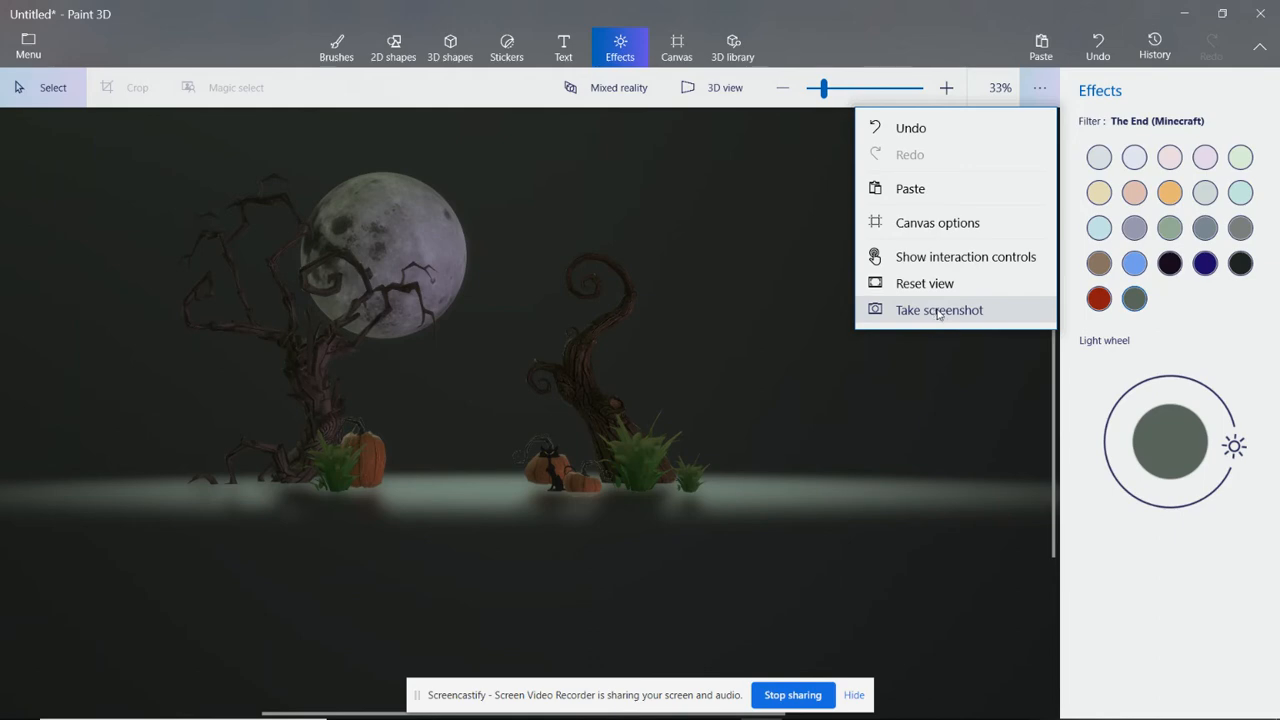
left_click(635, 311)
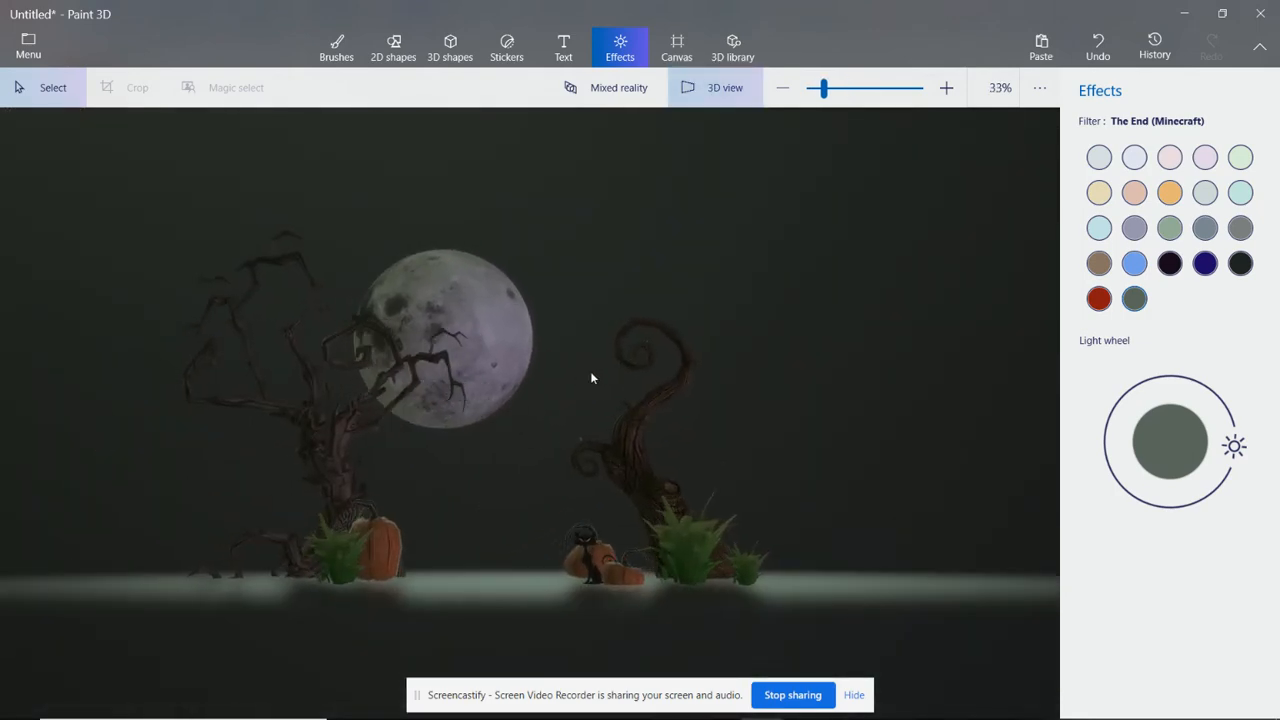
left_click(945, 87)
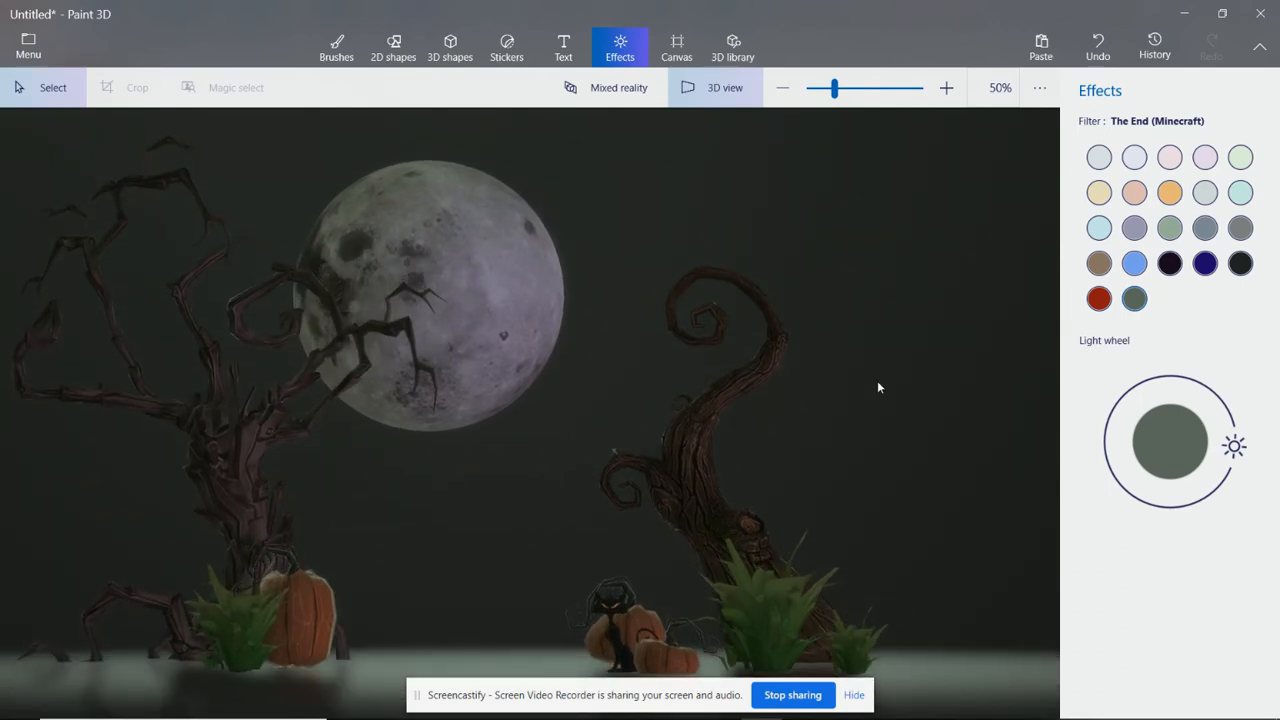
left_click(1039, 87)
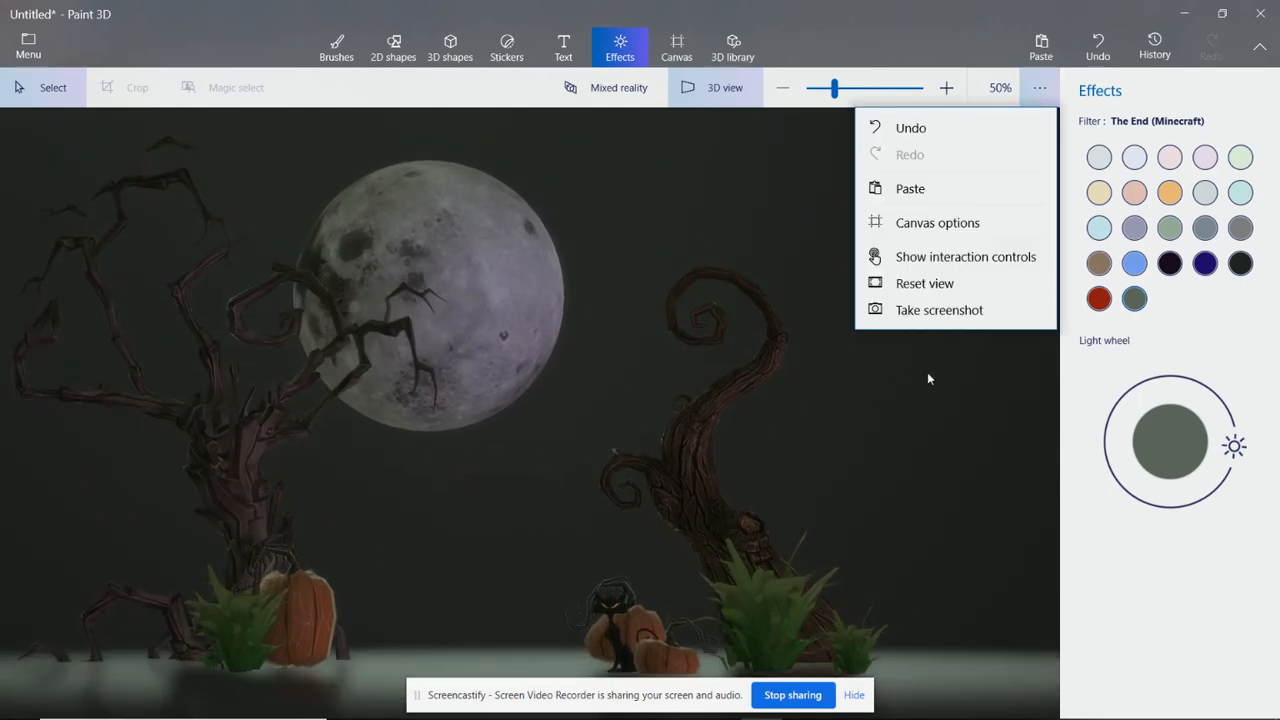
Step: Take a screenshot and save it as the JPEG file Example3
left_click(938, 309)
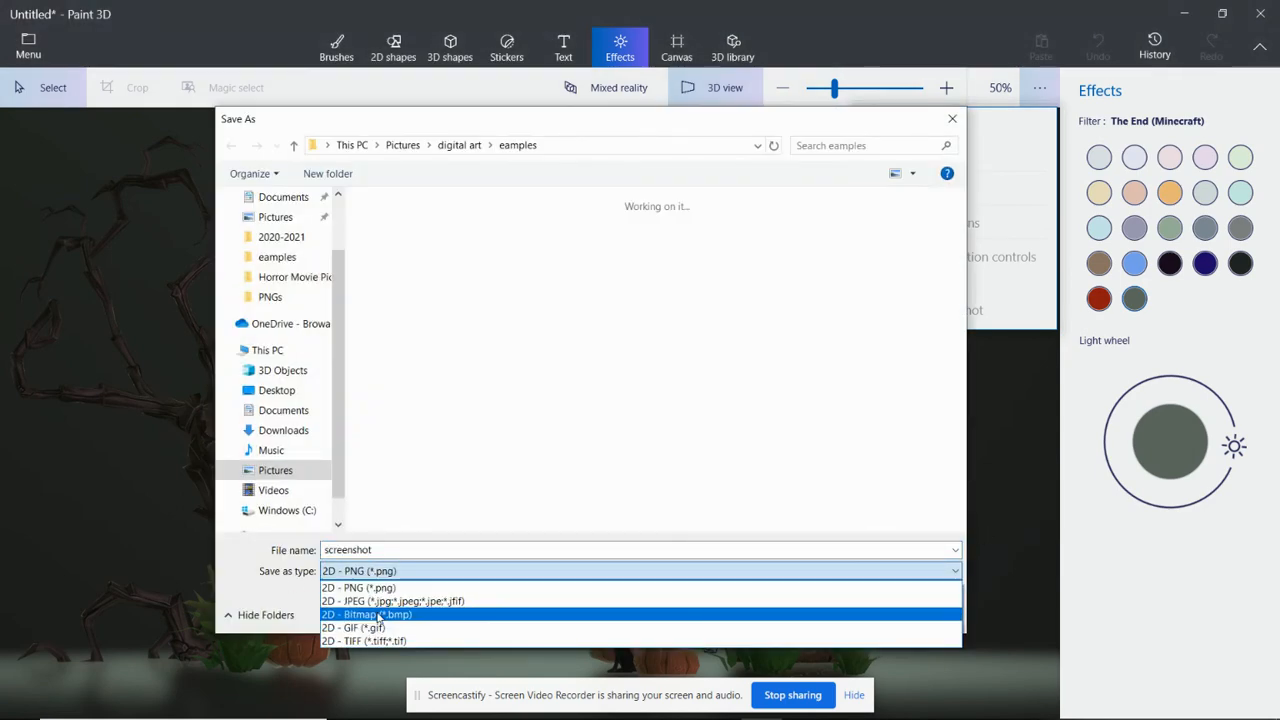
left_click(412, 601)
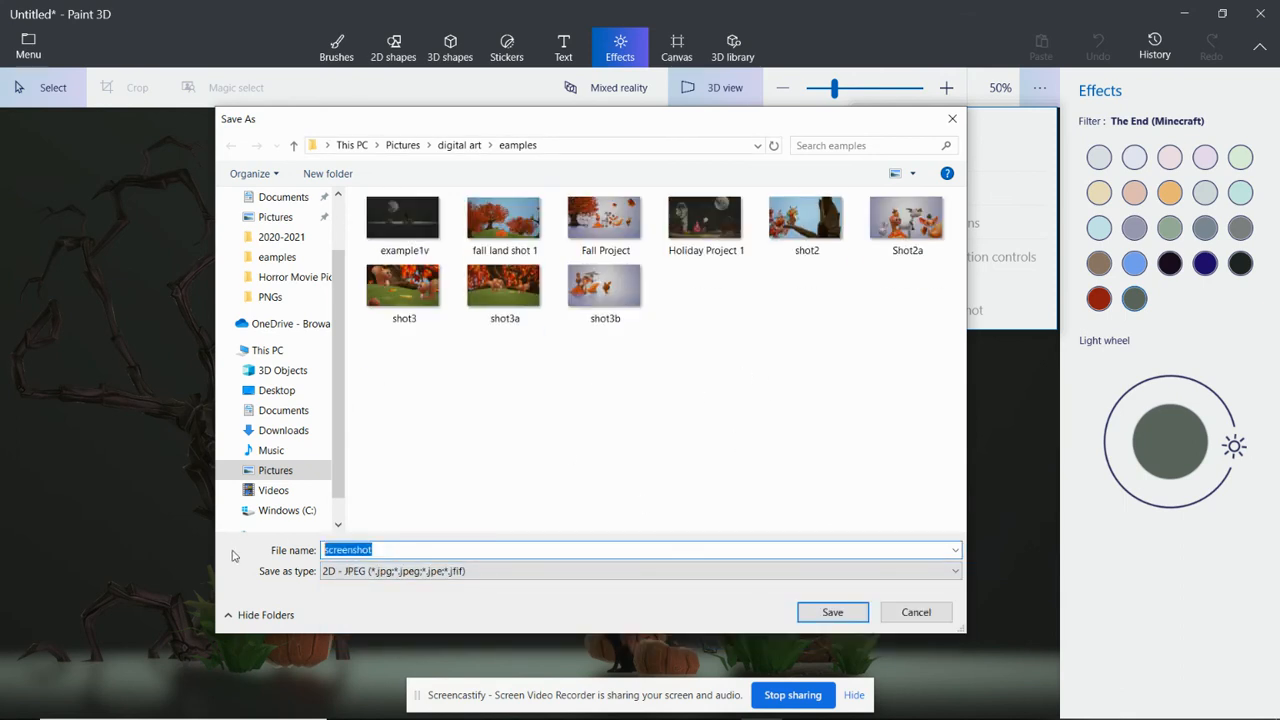
type("Exam")
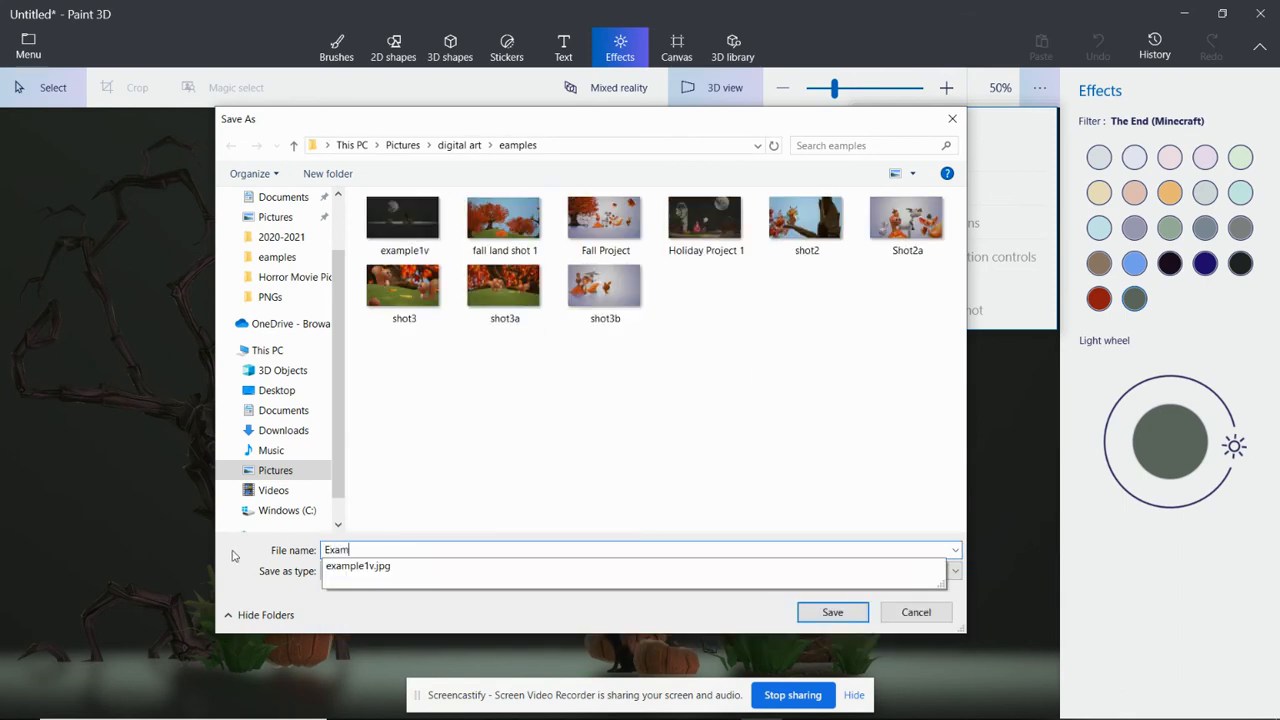
type("Example3")
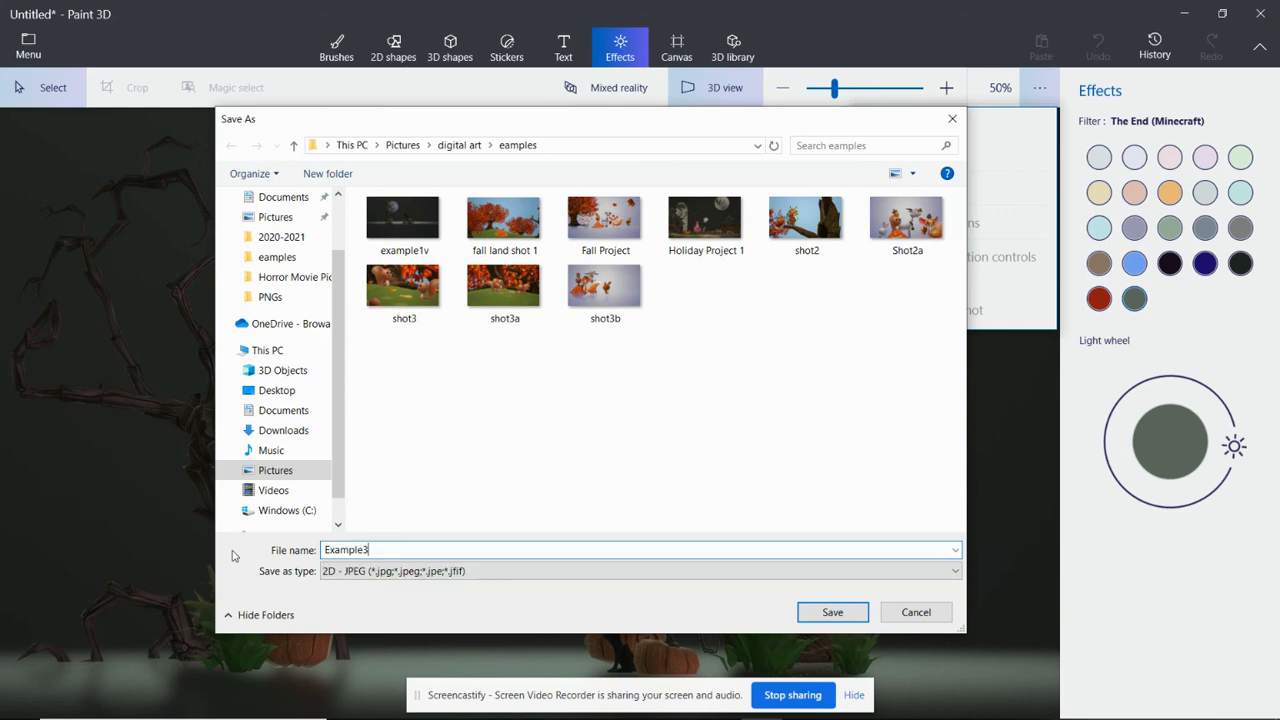
left_click(1038, 87)
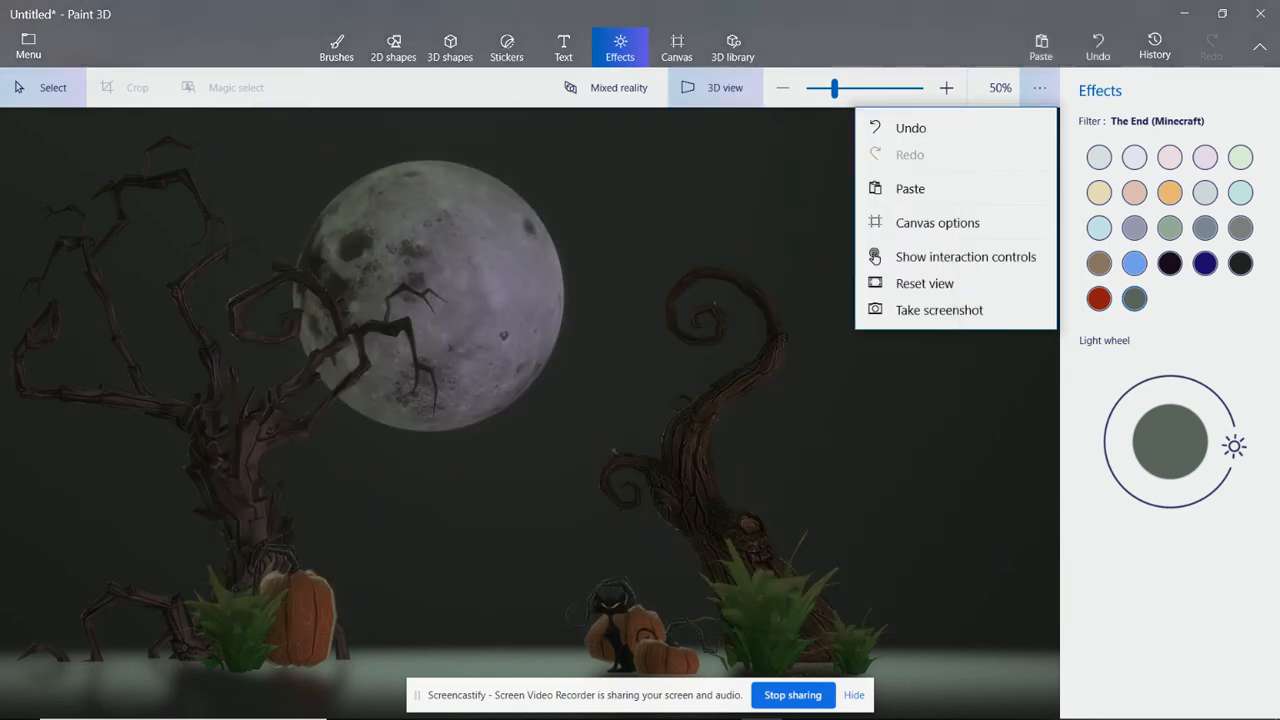